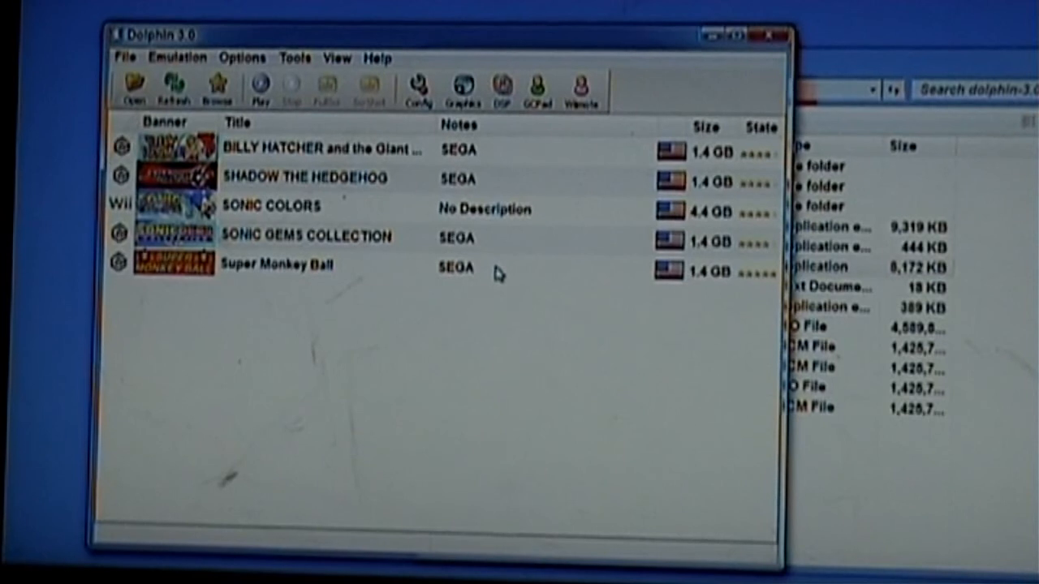
mouse_move(549, 247)
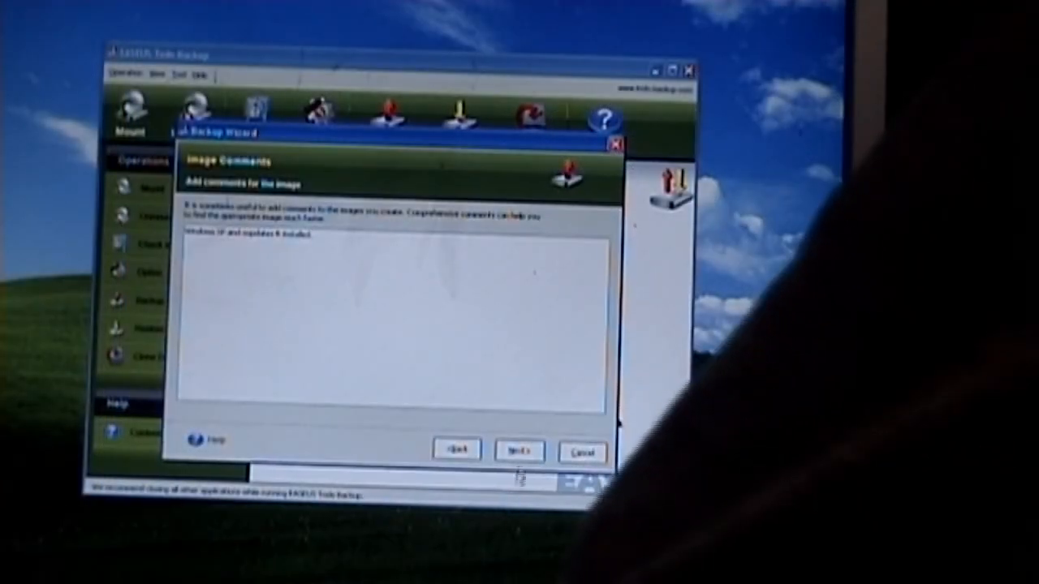
Confirm the summary and proceed so the full image of hard disk 1 begins backing up
left_click(518, 452)
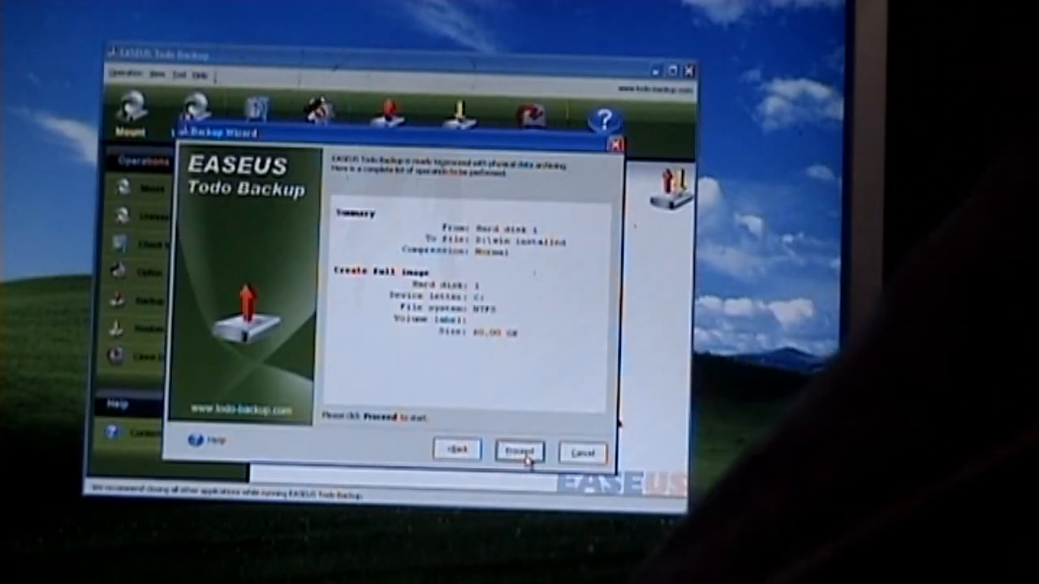
left_click(519, 451)
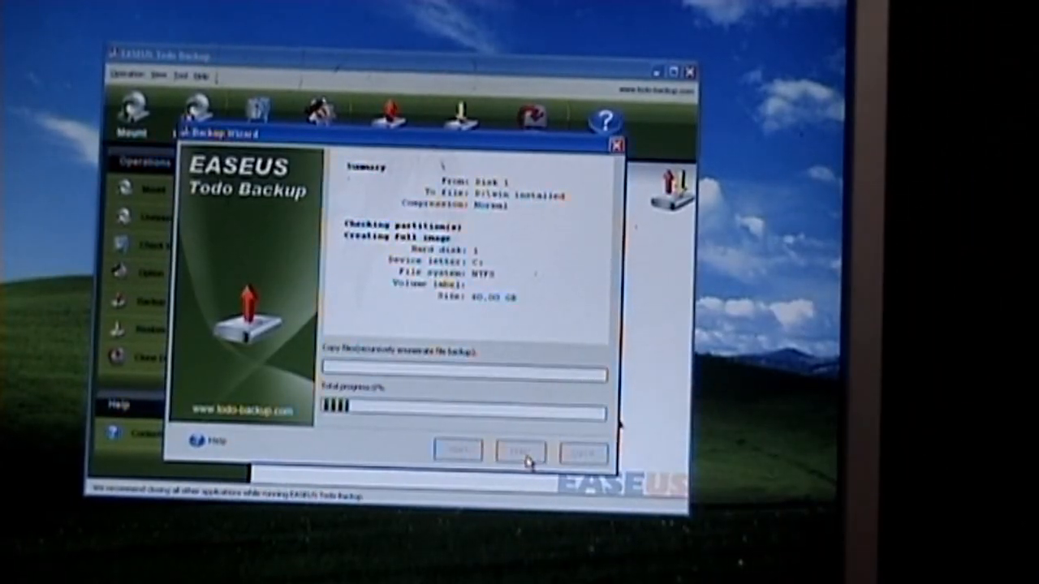